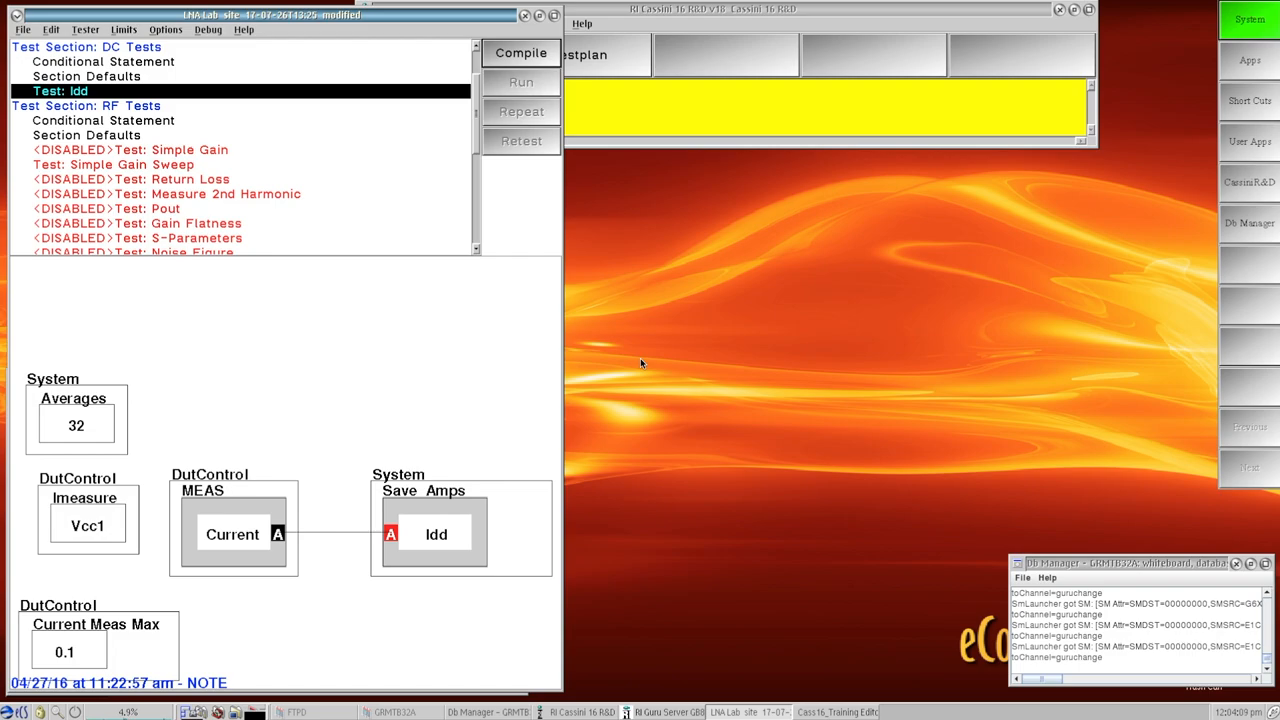
pyautogui.moveTo(300, 160)
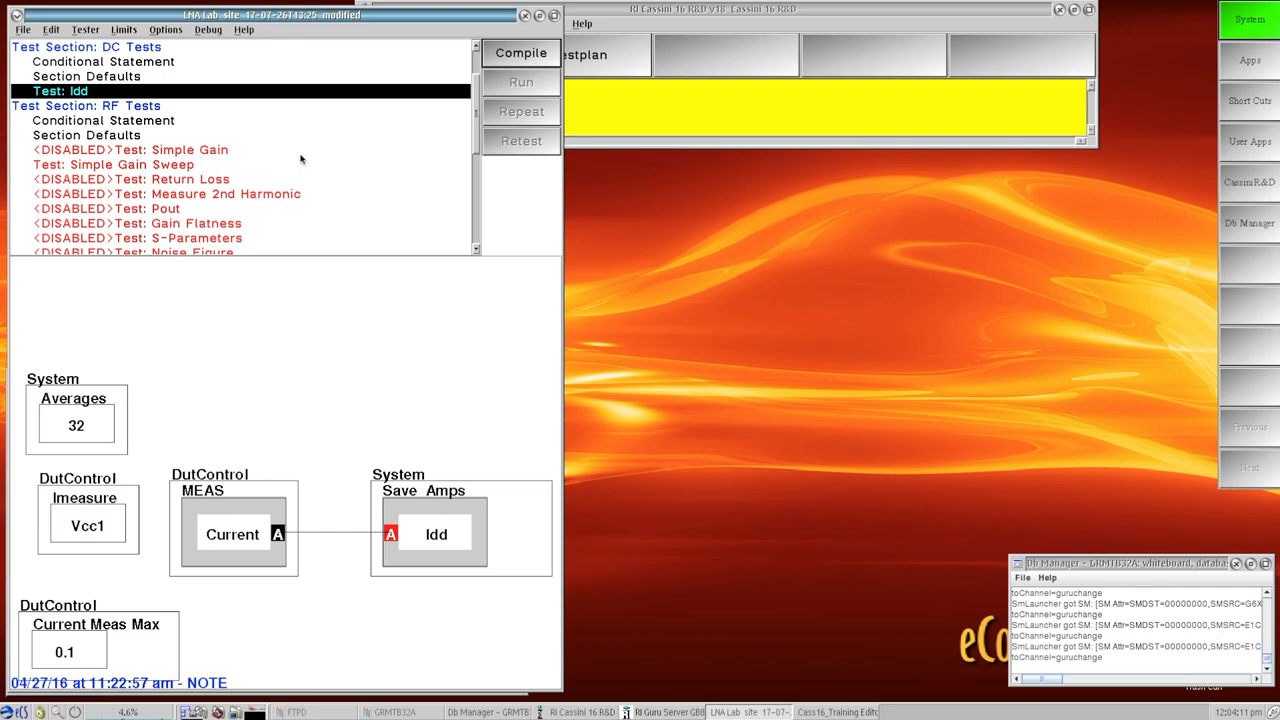
pyautogui.moveTo(320, 96)
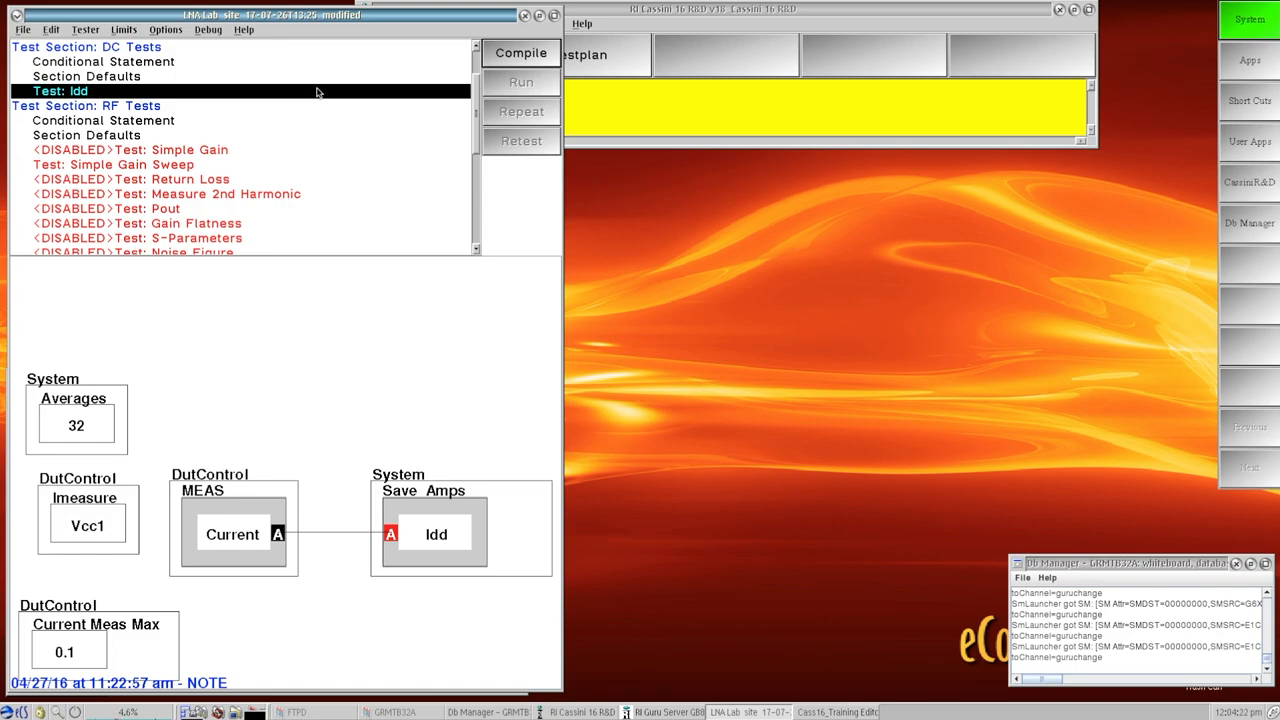
# Show the Idd test diagram in the DC Tests section and review the display options list.
pyautogui.click(88, 48)
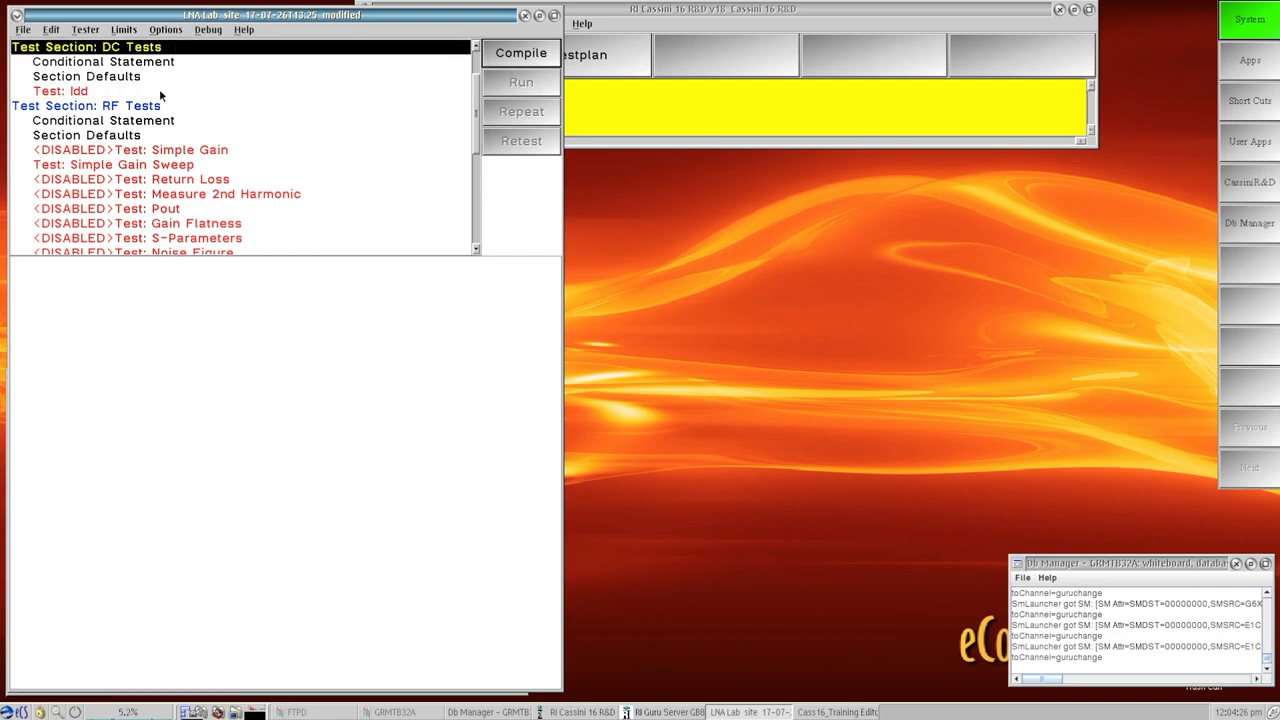
pyautogui.click(60, 92)
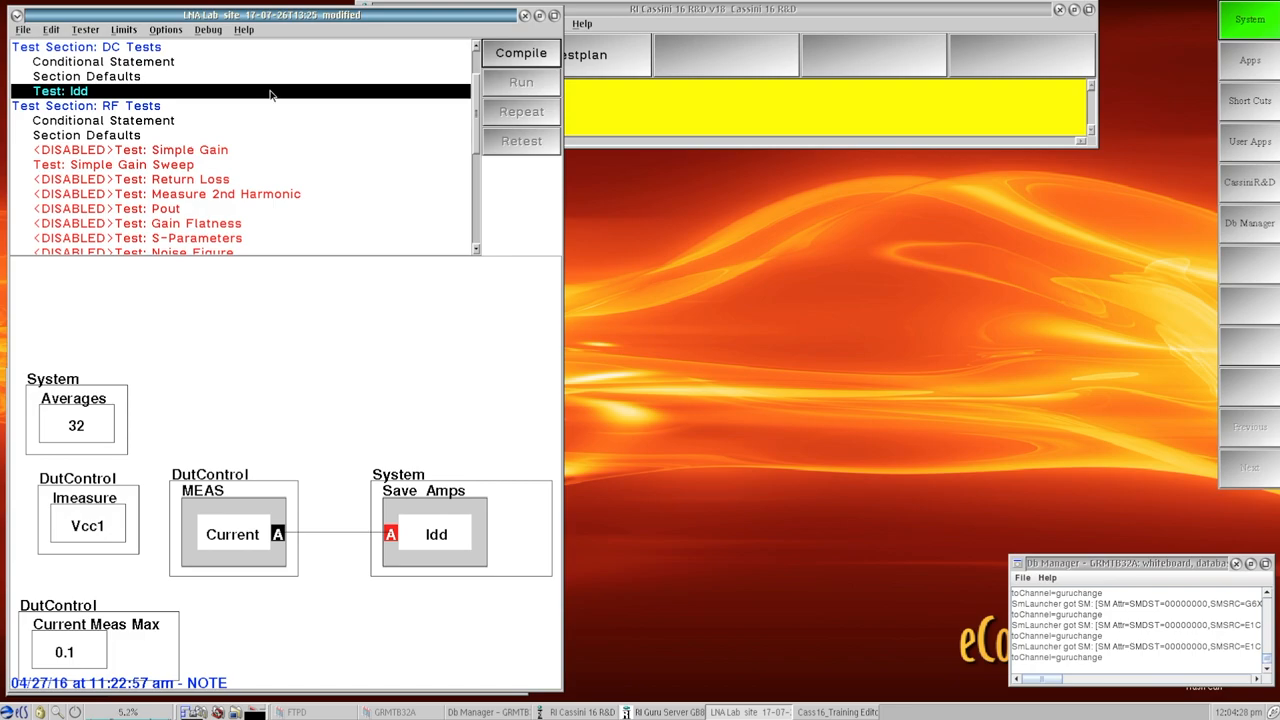
pyautogui.moveTo(276, 88)
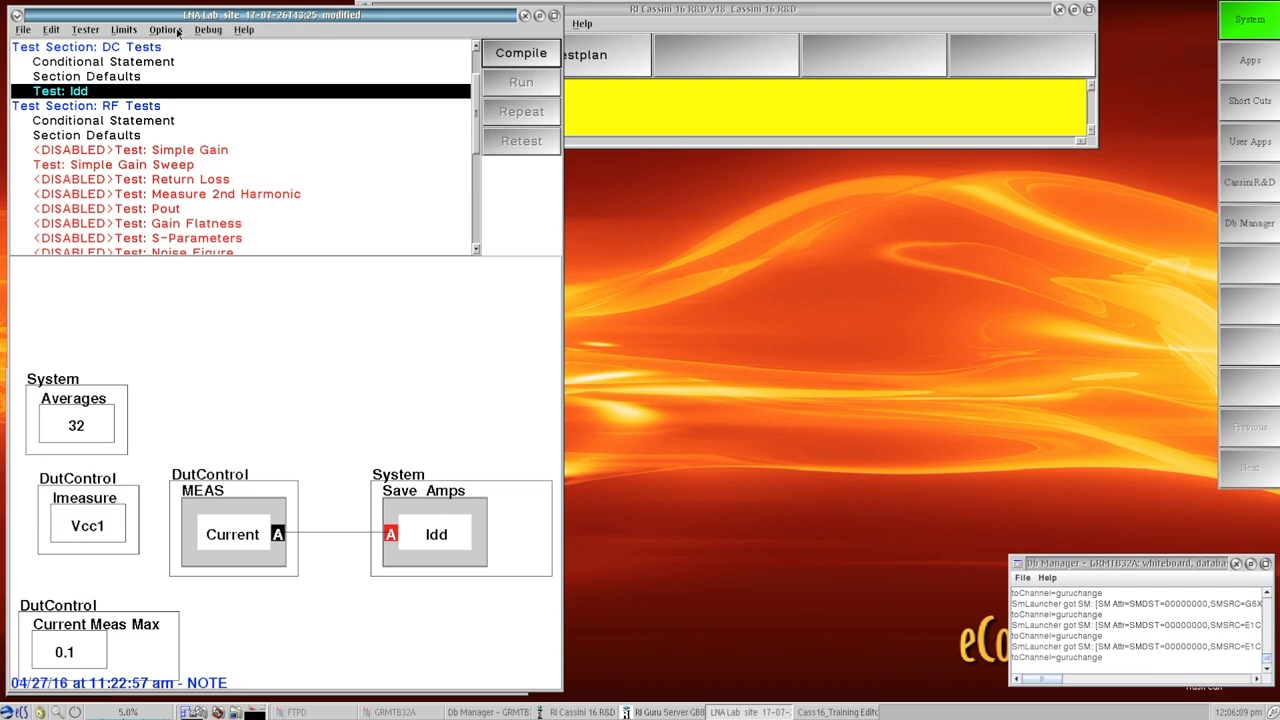
pyautogui.click(164, 30)
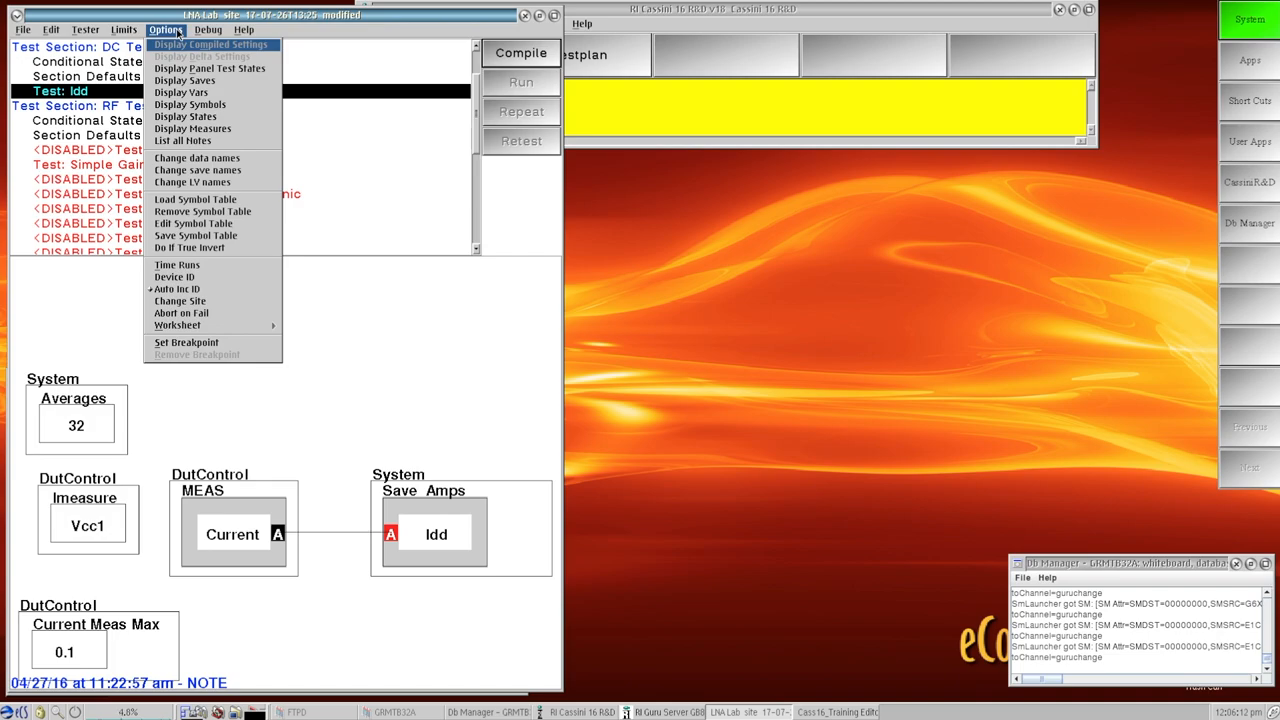
pyautogui.moveTo(200, 56)
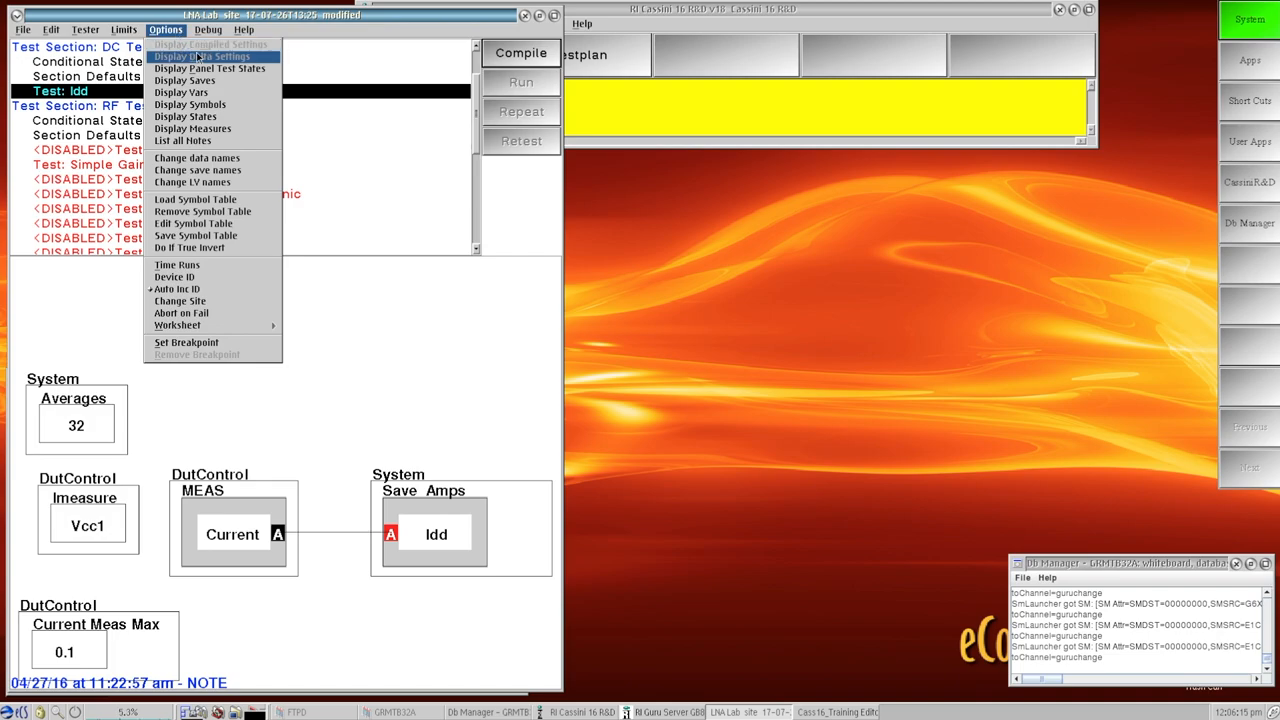
pyautogui.moveTo(390, 50)
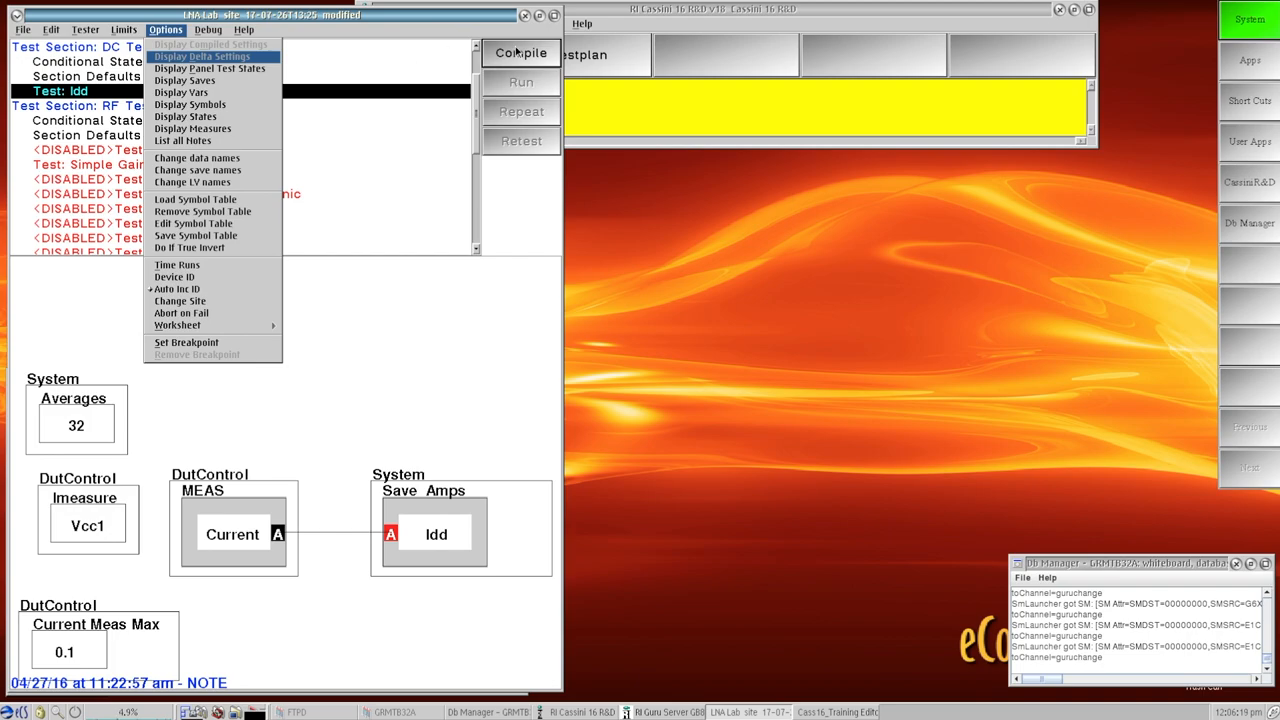
pyautogui.moveTo(416, 30)
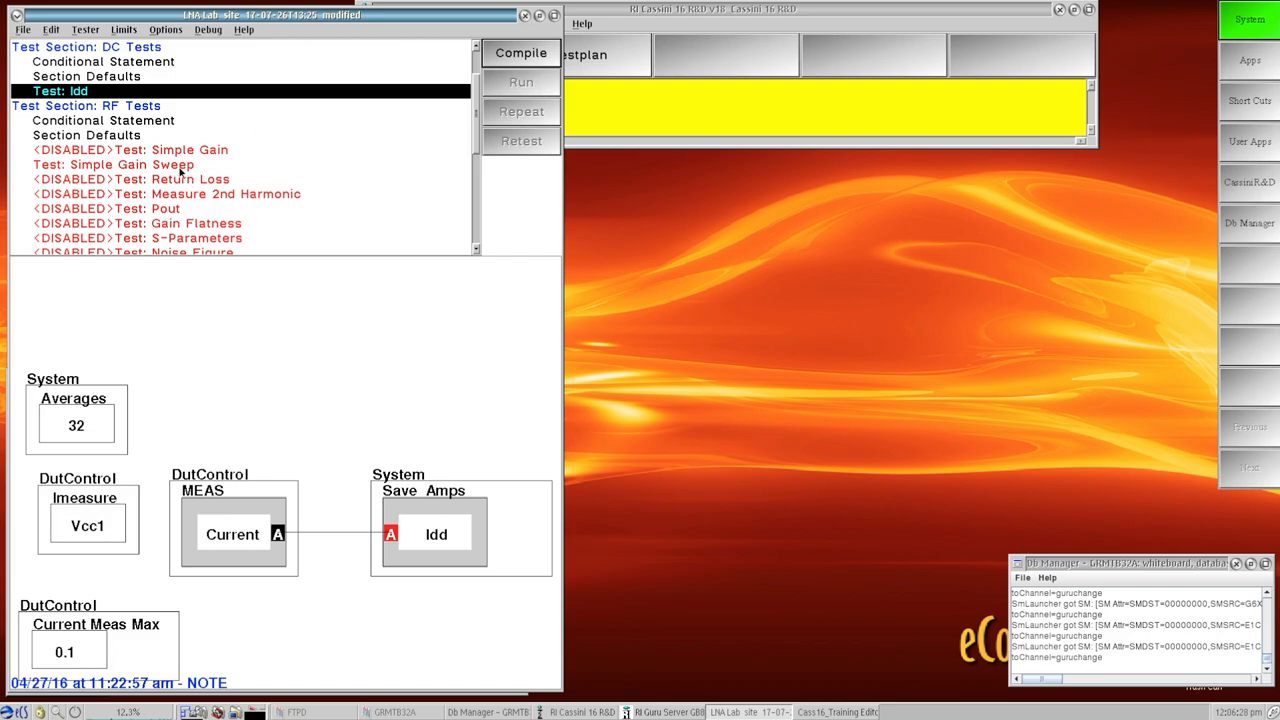
pyautogui.moveTo(144, 204)
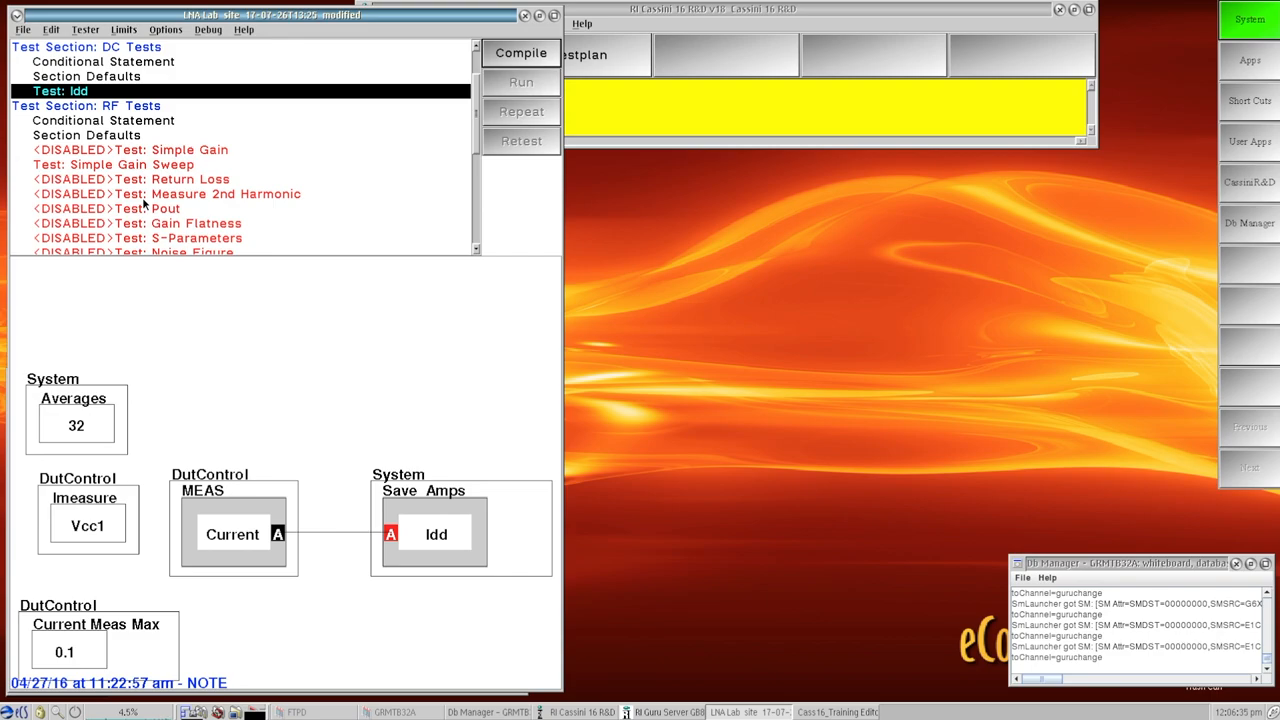
pyautogui.moveTo(496, 66)
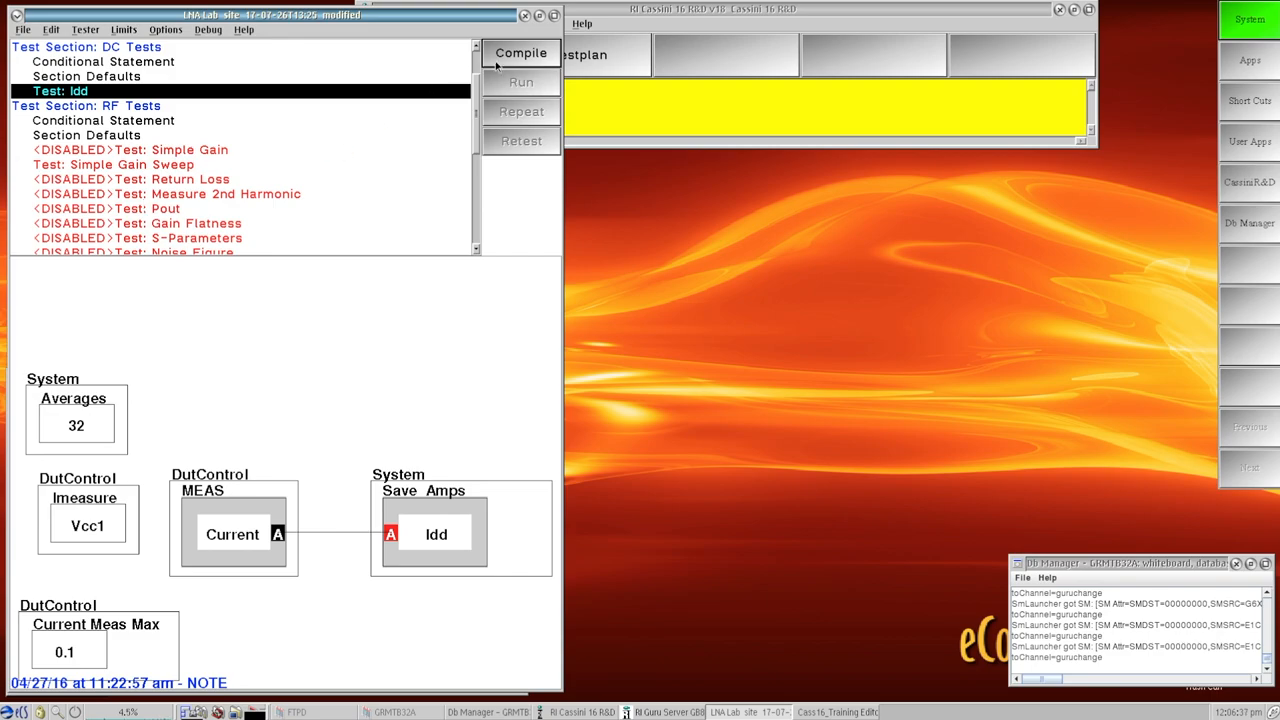
# Compile the test plan so Compile, Run and Repeat become available.
pyautogui.click(520, 52)
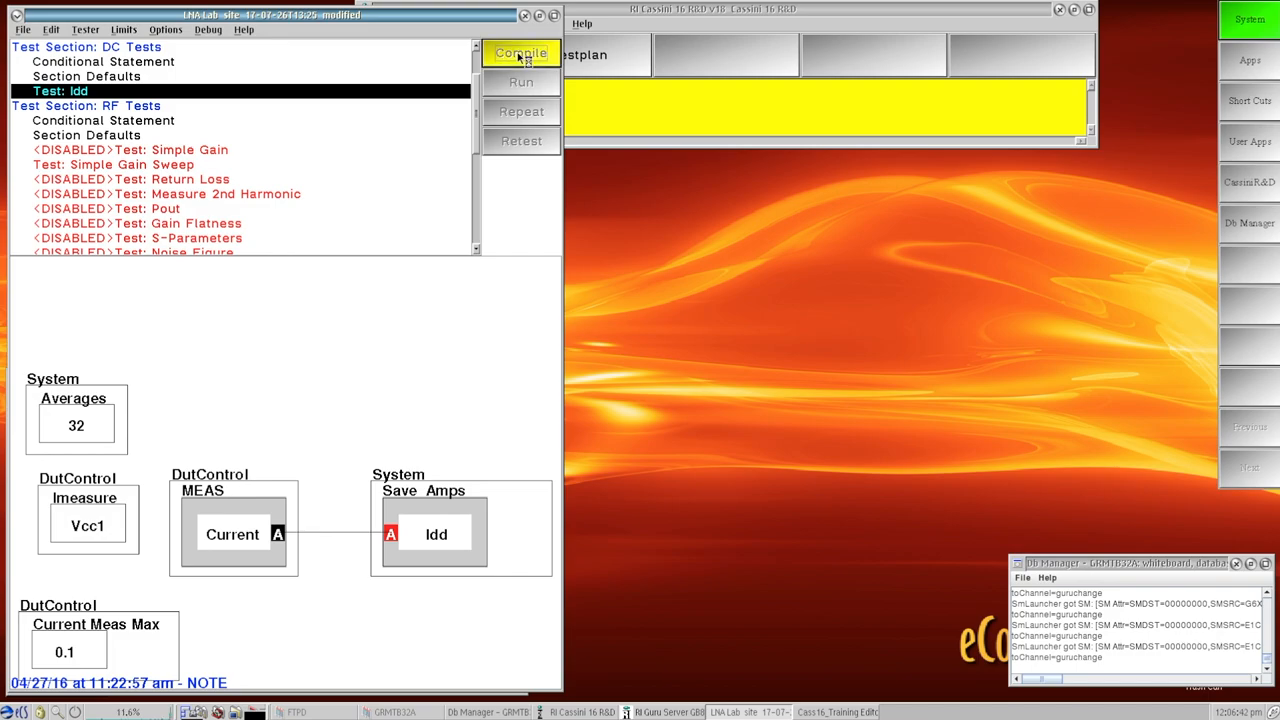
pyautogui.click(520, 52)
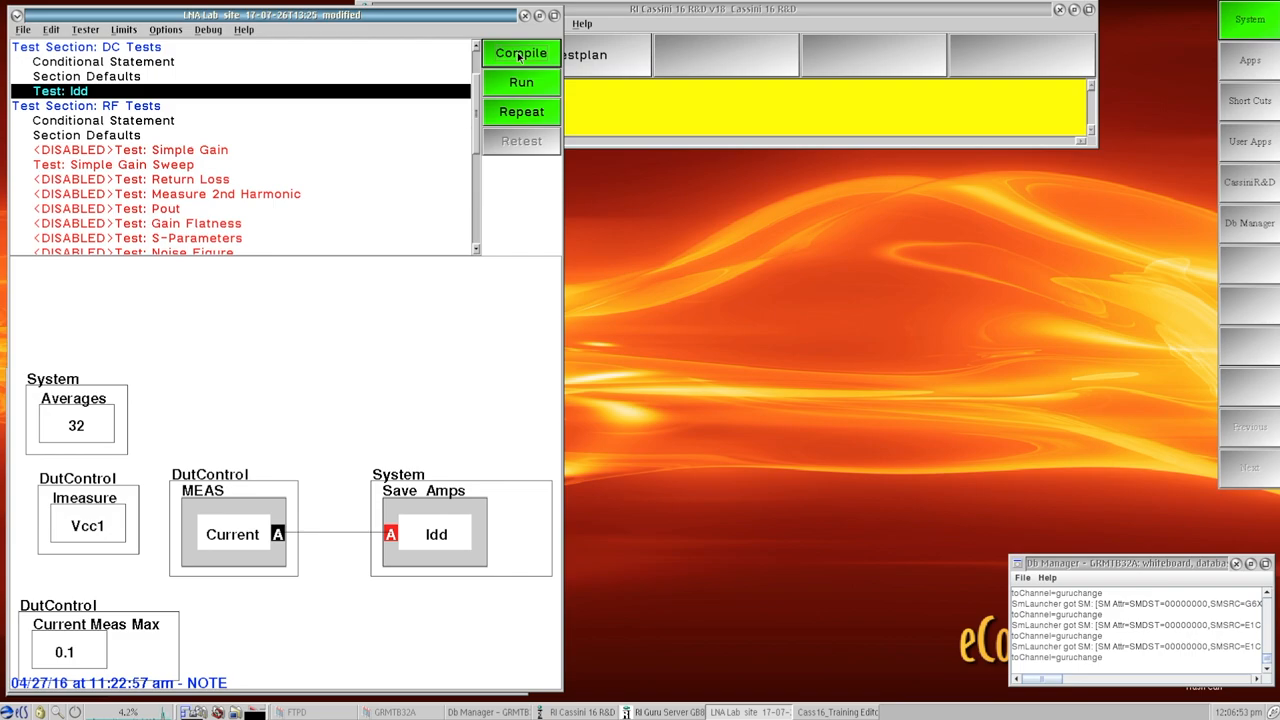
pyautogui.moveTo(516, 56)
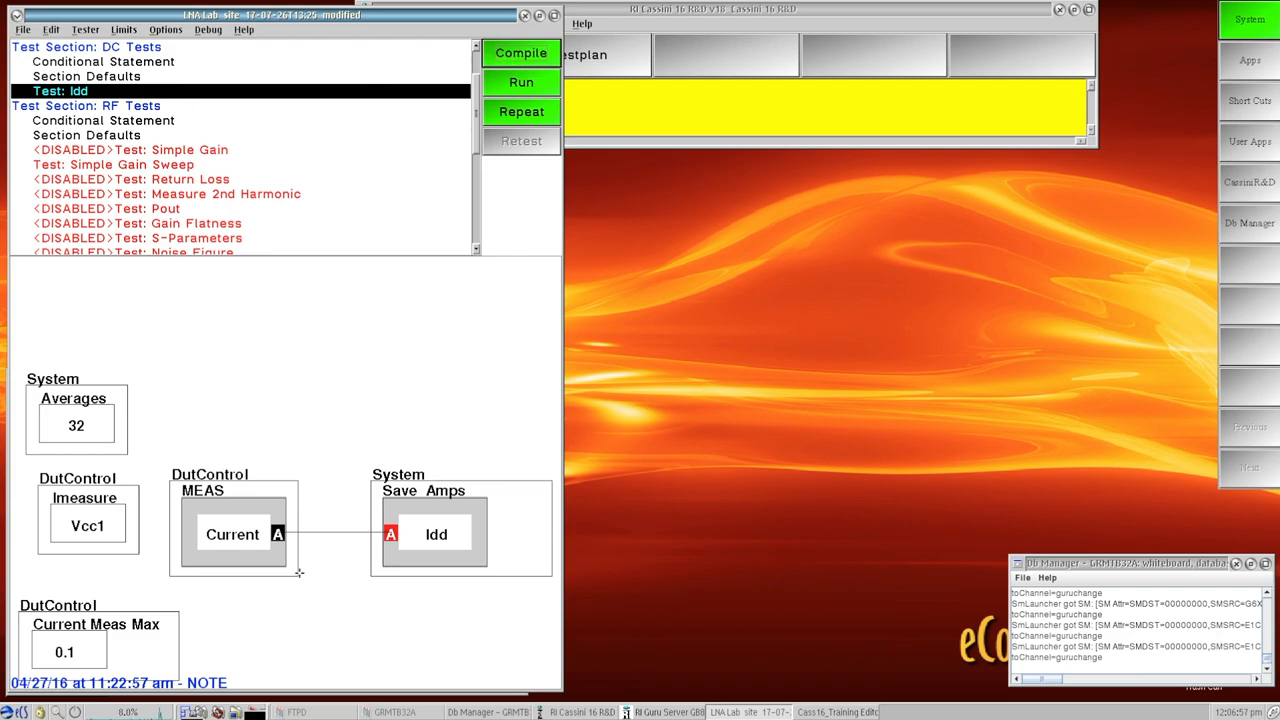
pyautogui.moveTo(268, 364)
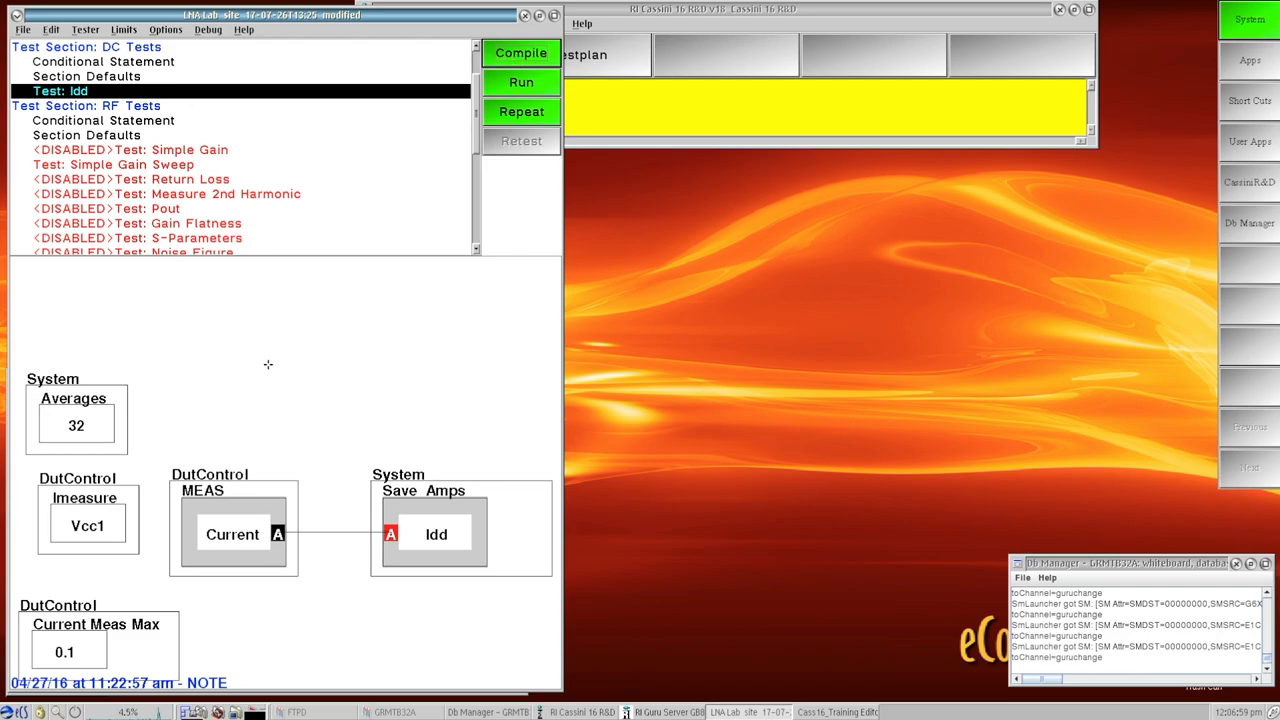
pyautogui.moveTo(212, 170)
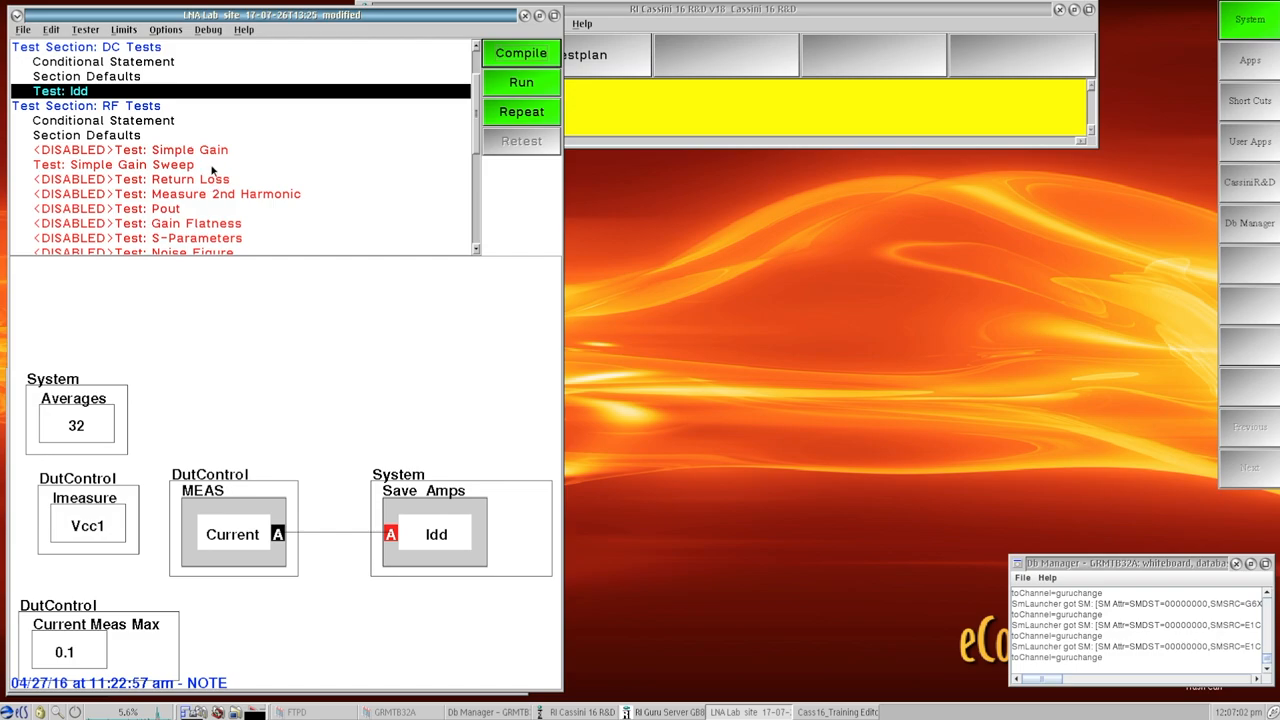
pyautogui.click(112, 164)
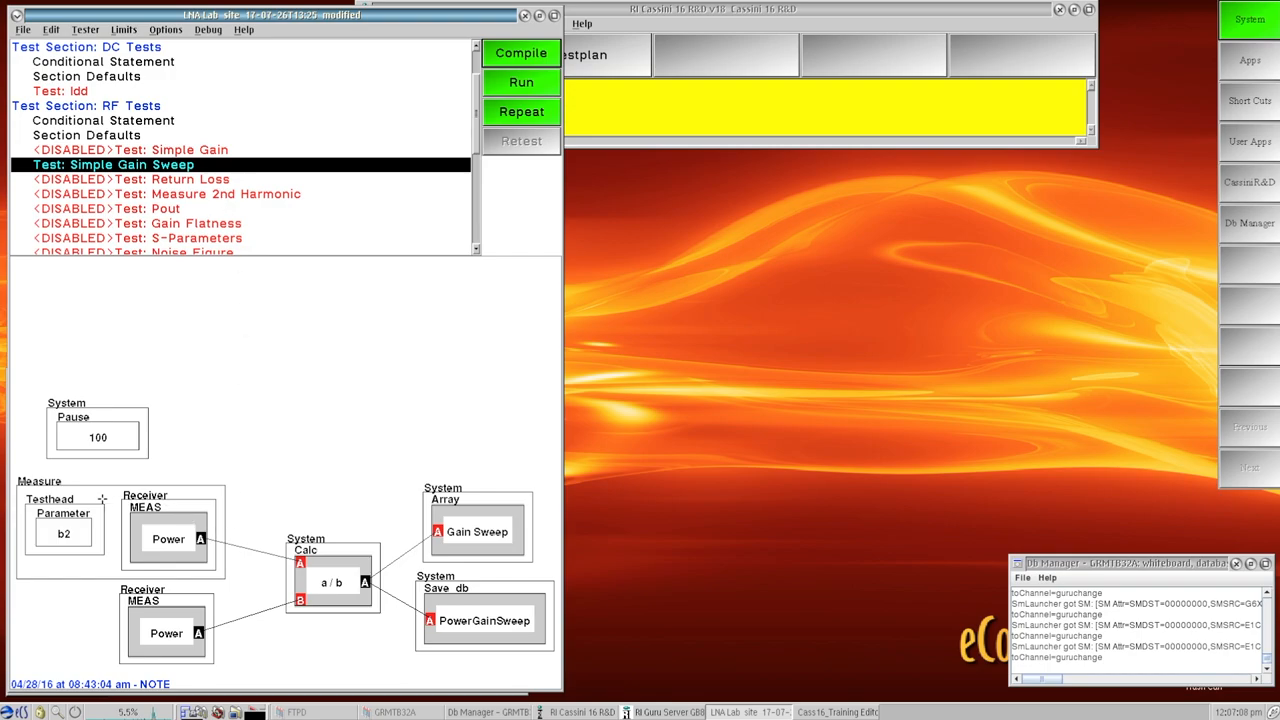
pyautogui.moveTo(162, 608)
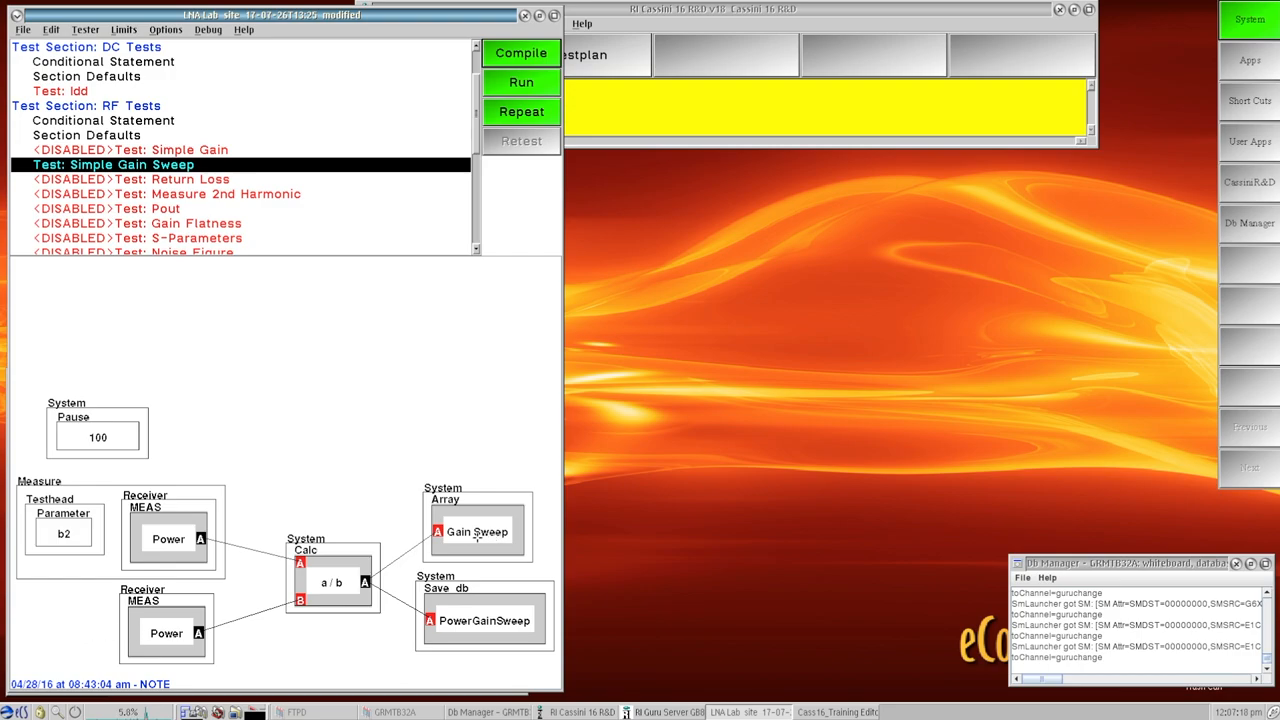
pyautogui.moveTo(460, 422)
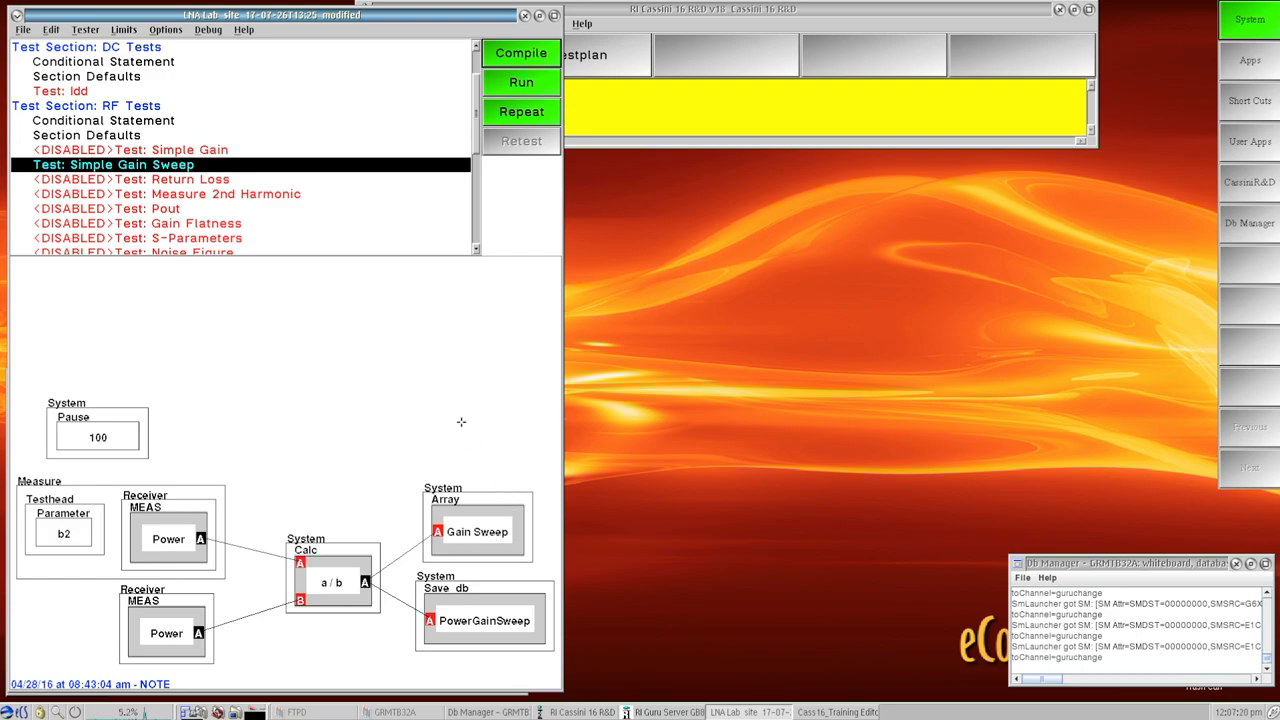
pyautogui.moveTo(352, 148)
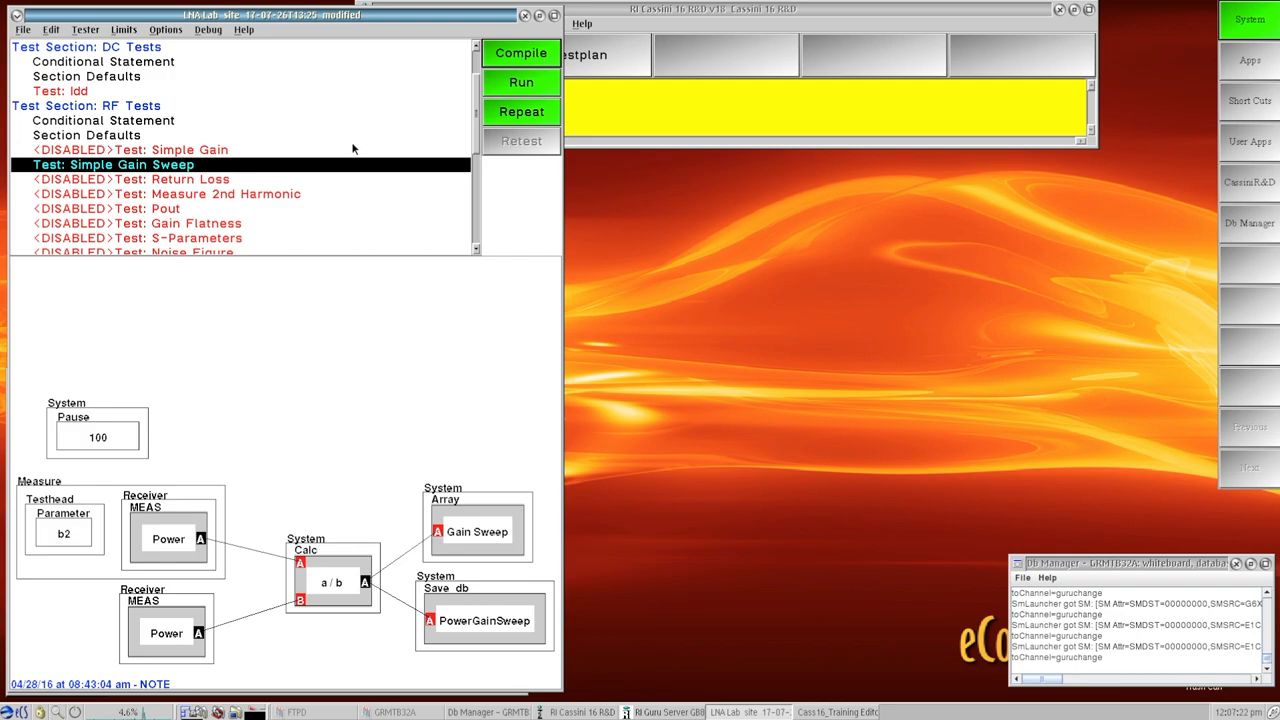
pyautogui.moveTo(180, 32)
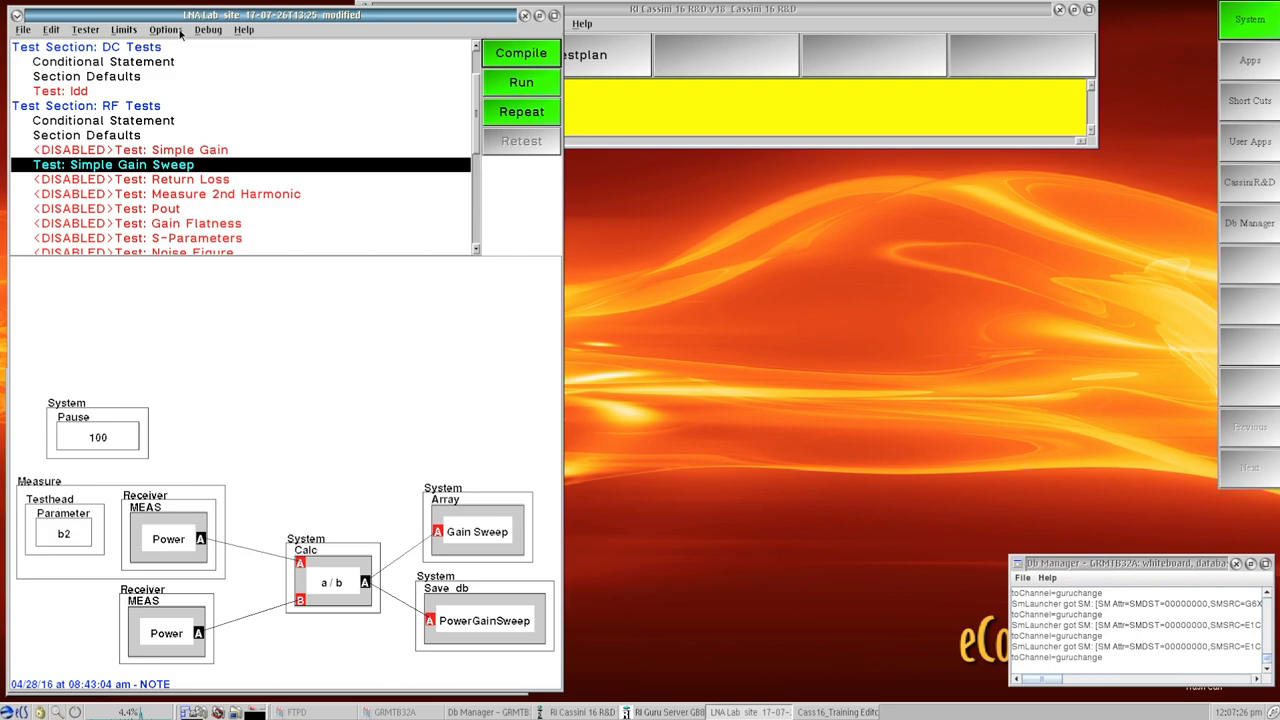
# Show the test plan editor's Options list of display and configuration choices.
pyautogui.click(164, 30)
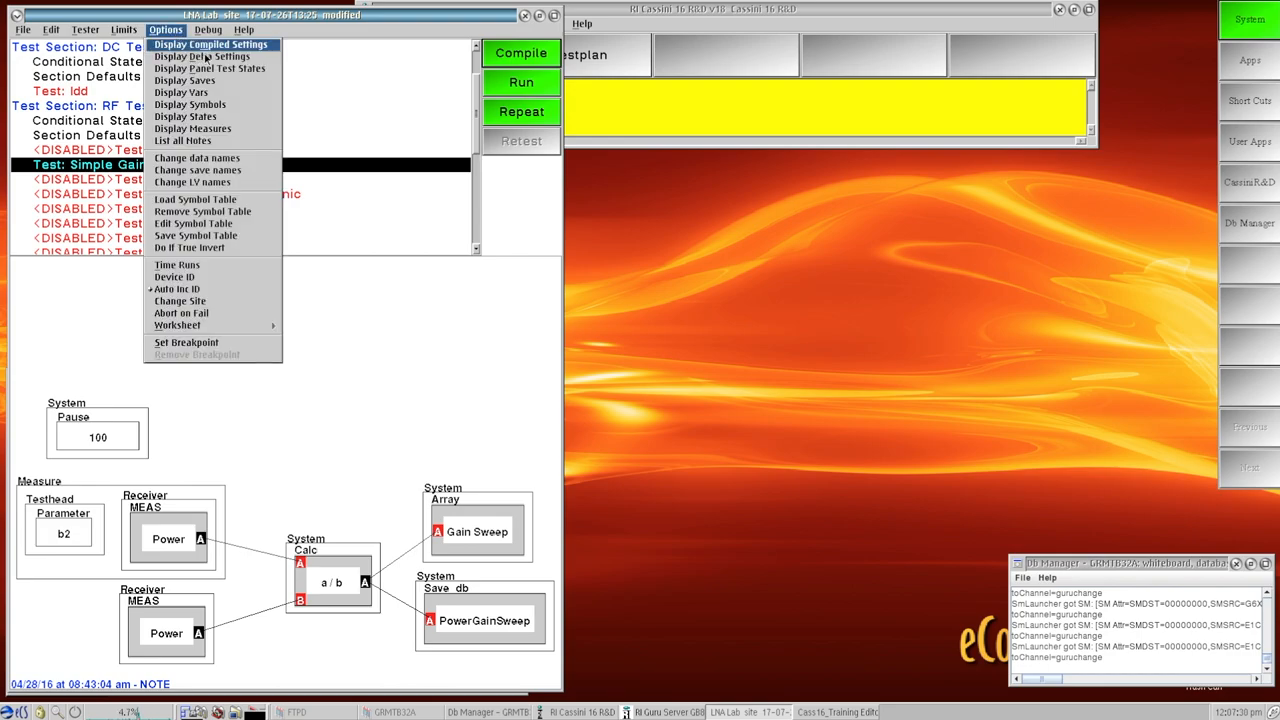
# Choose Display Compiled Settings to bring up the Delta Settings window.
pyautogui.click(200, 56)
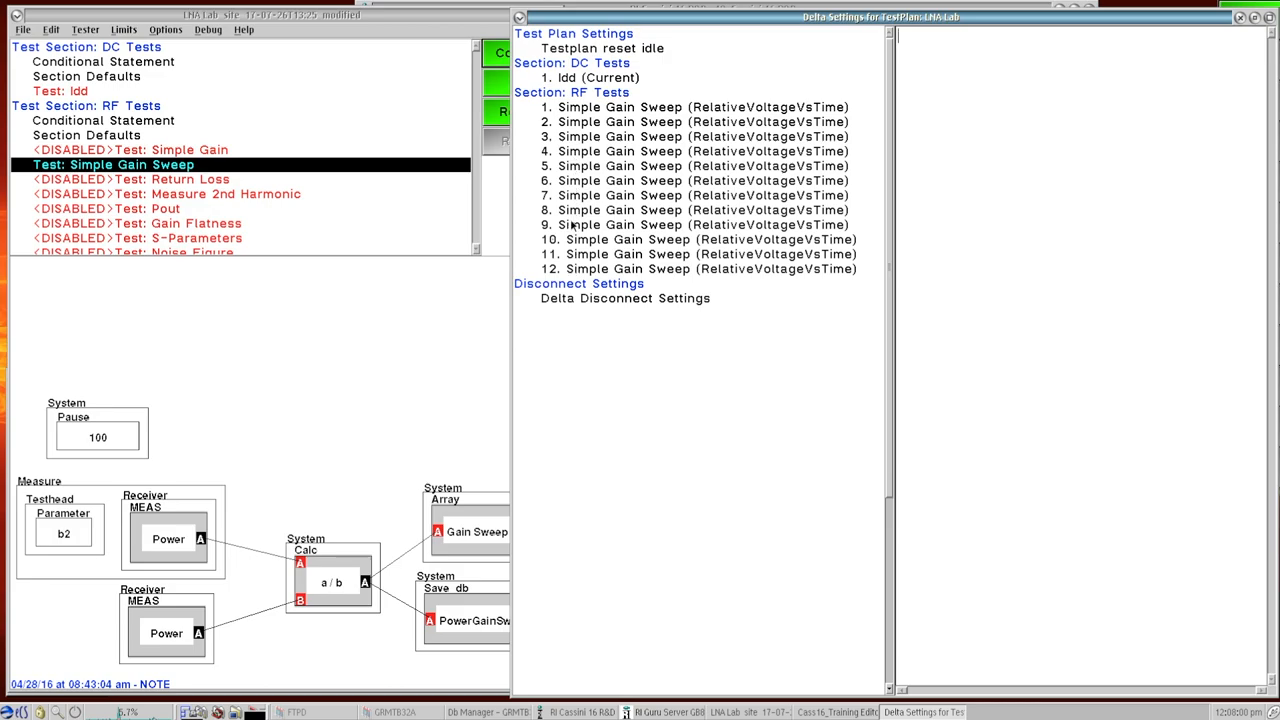
pyautogui.moveTo(522, 98)
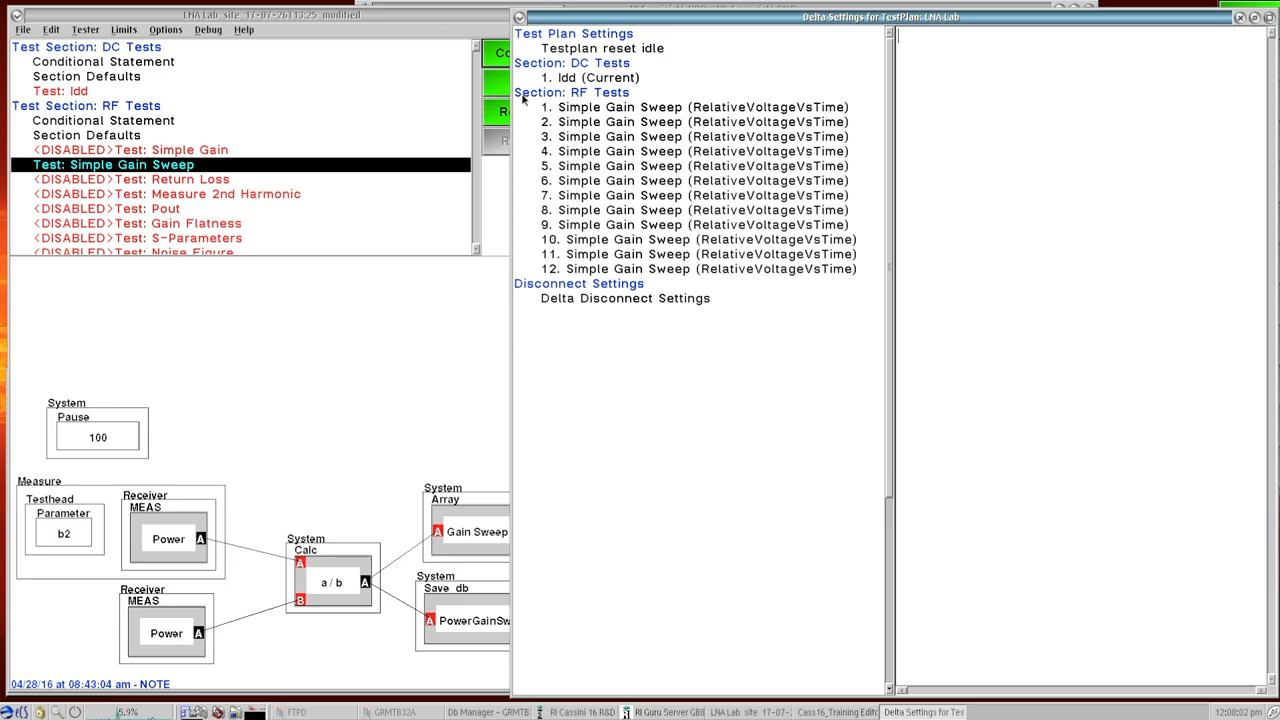
pyautogui.moveTo(596, 100)
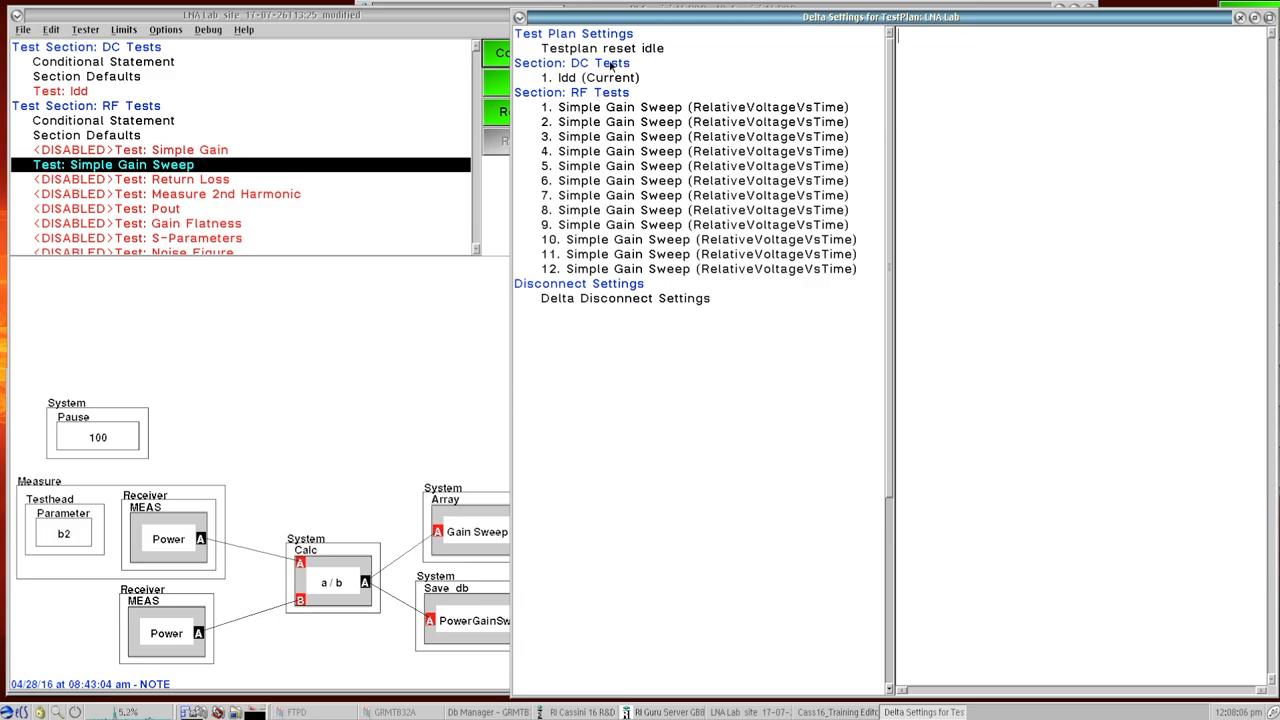
pyautogui.moveTo(420, 104)
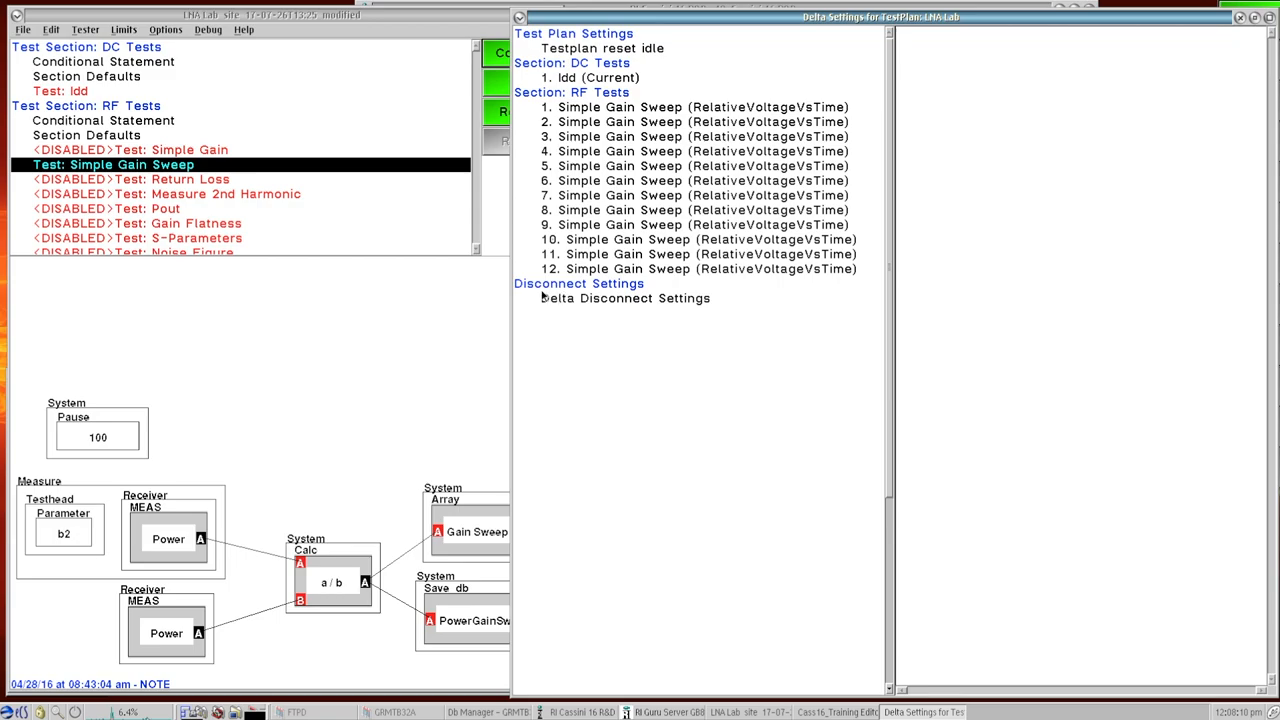
pyautogui.moveTo(680, 288)
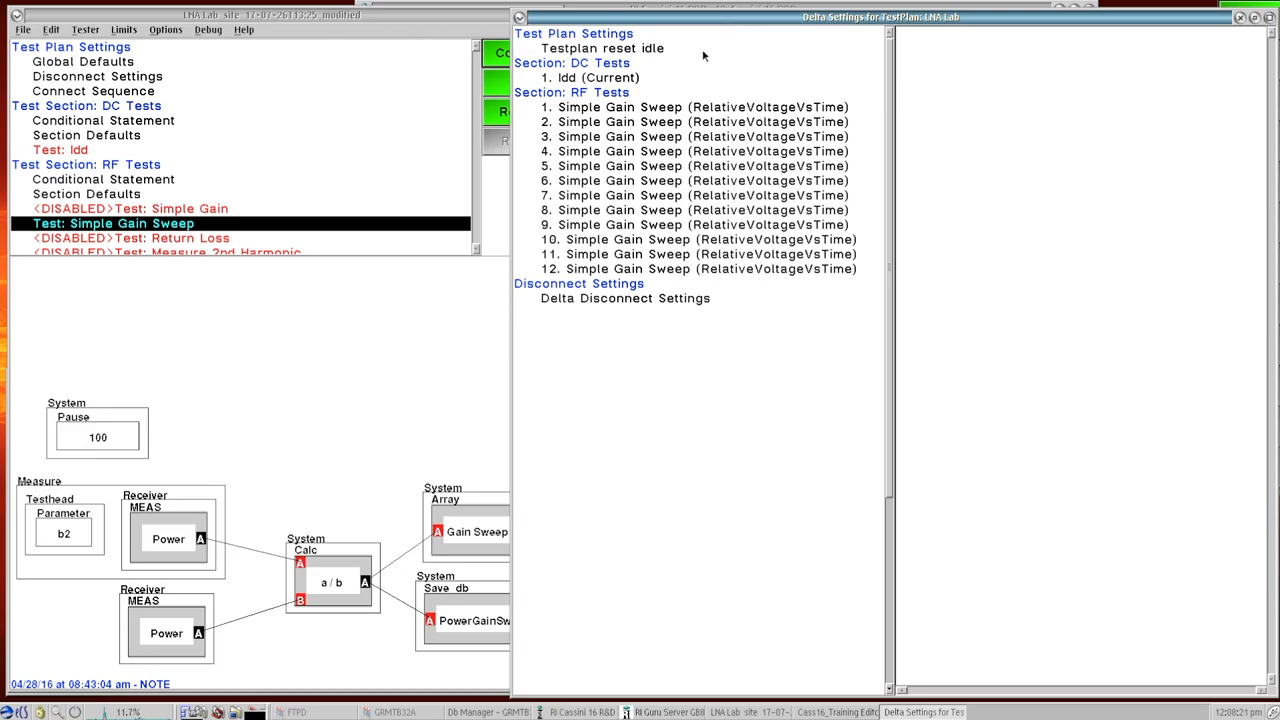
pyautogui.moveTo(670, 302)
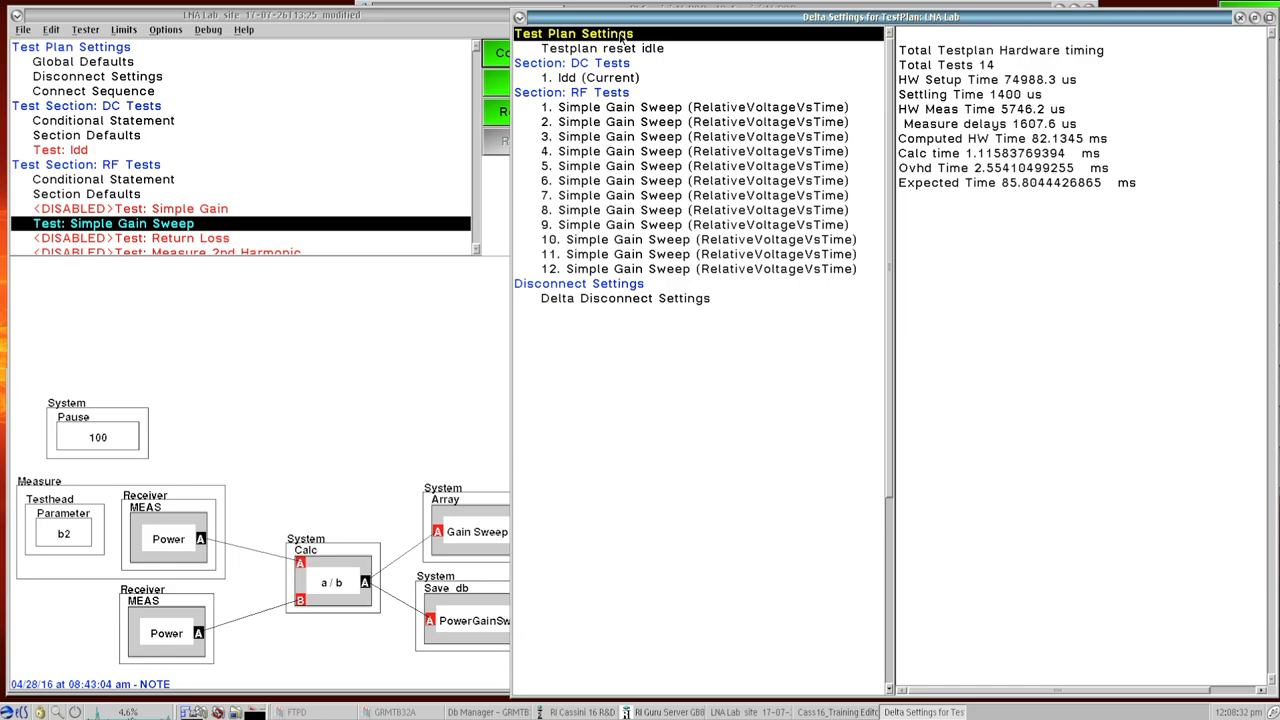
pyautogui.moveTo(938, 46)
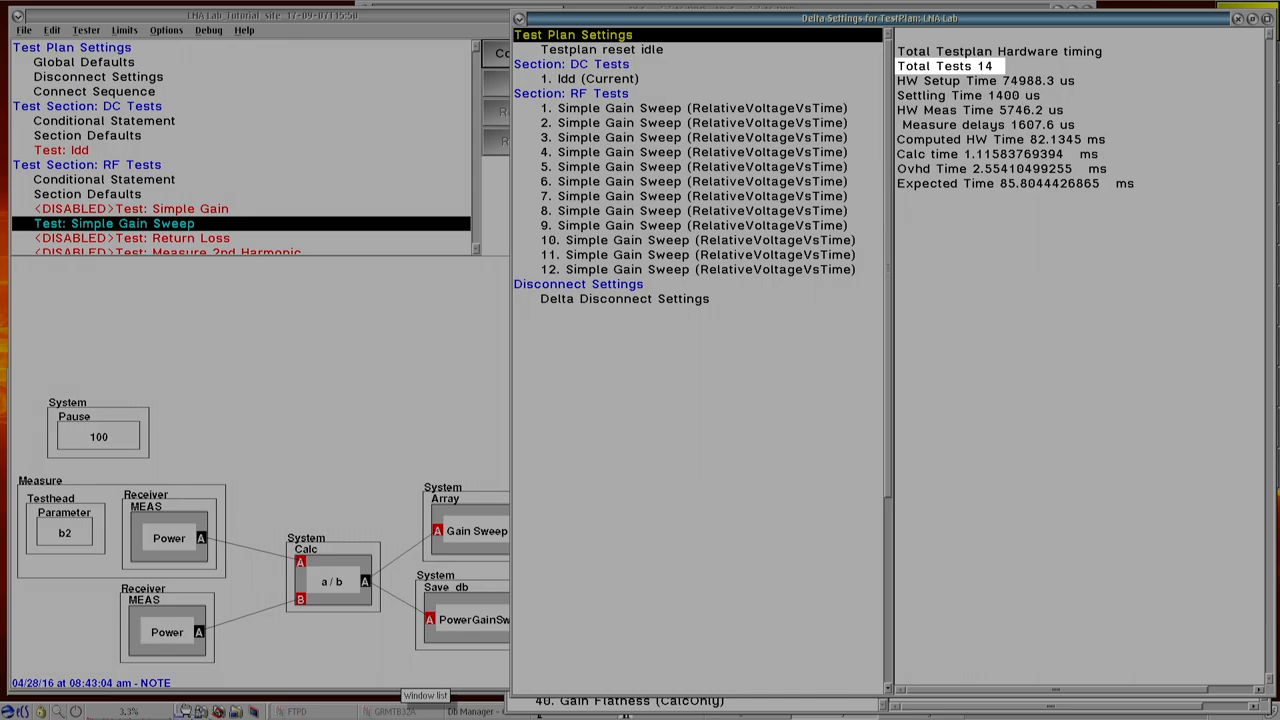
# View Test Plan Settings timing, then the Idd (Current) test's deltas, sequence and state changes.
pyautogui.click(984, 80)
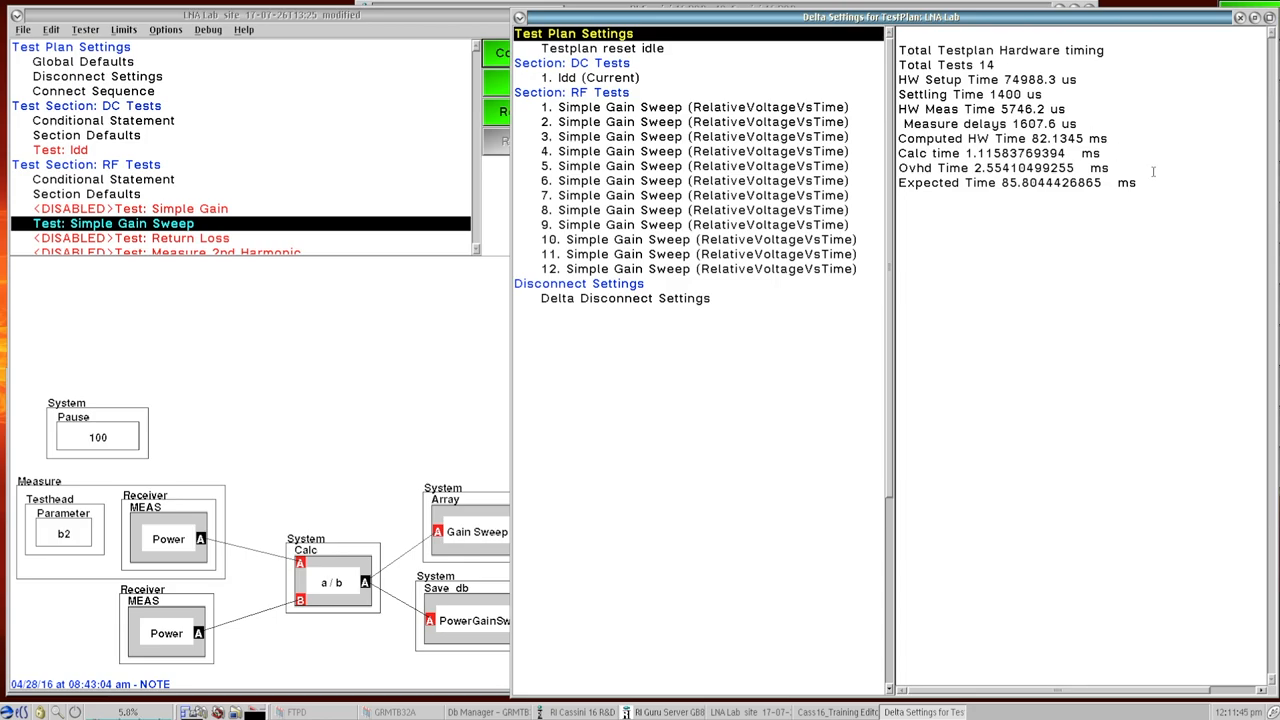
pyautogui.moveTo(672, 52)
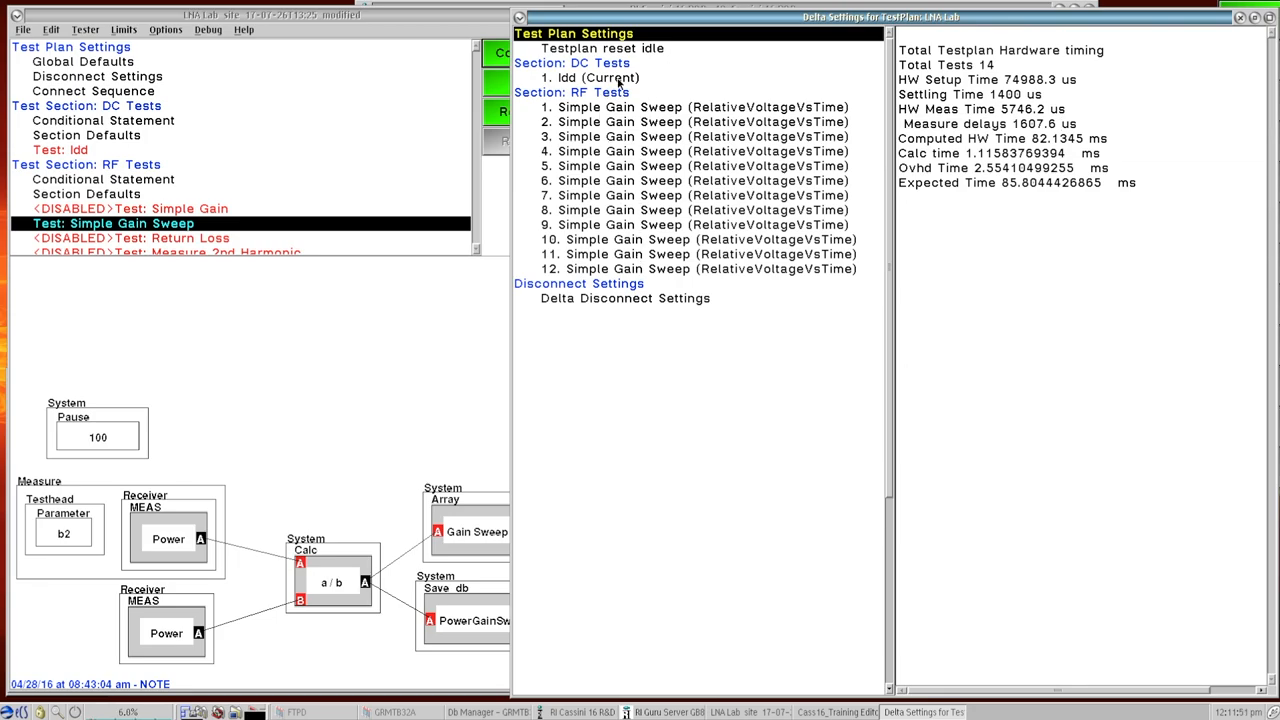
pyautogui.moveTo(658, 82)
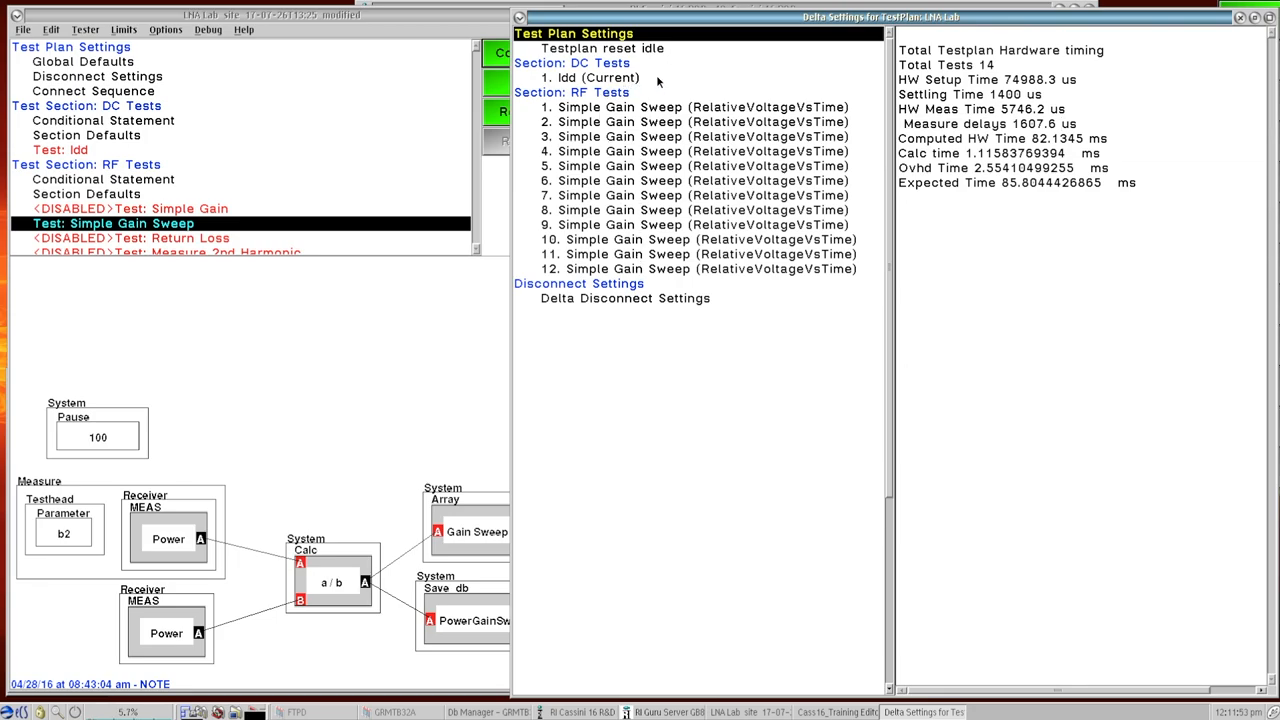
pyautogui.click(590, 76)
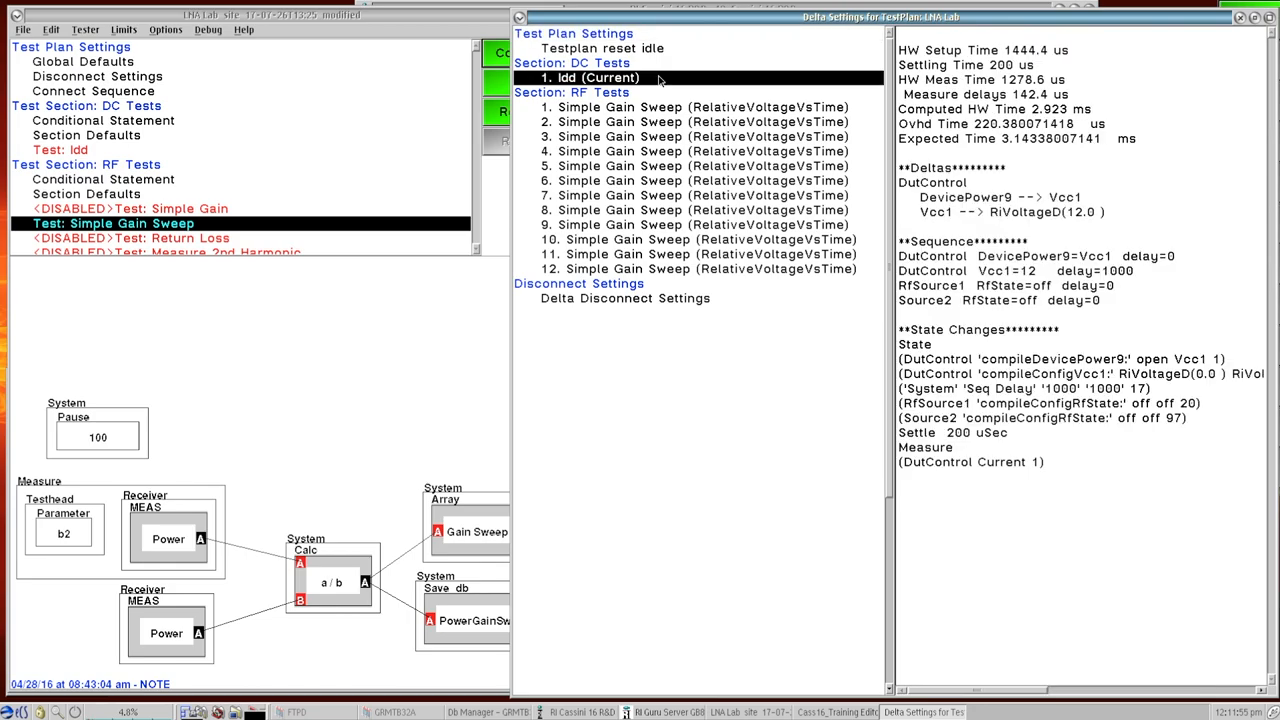